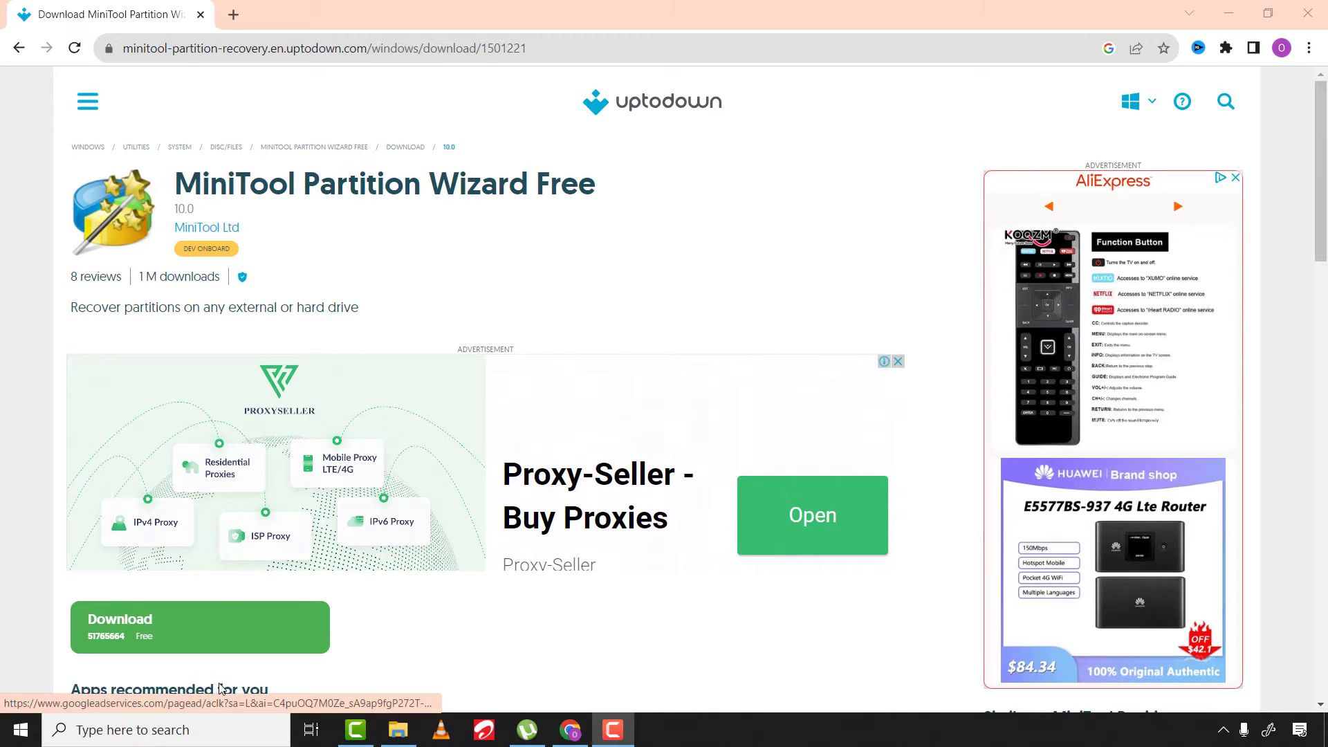
pyautogui.moveTo(196, 636)
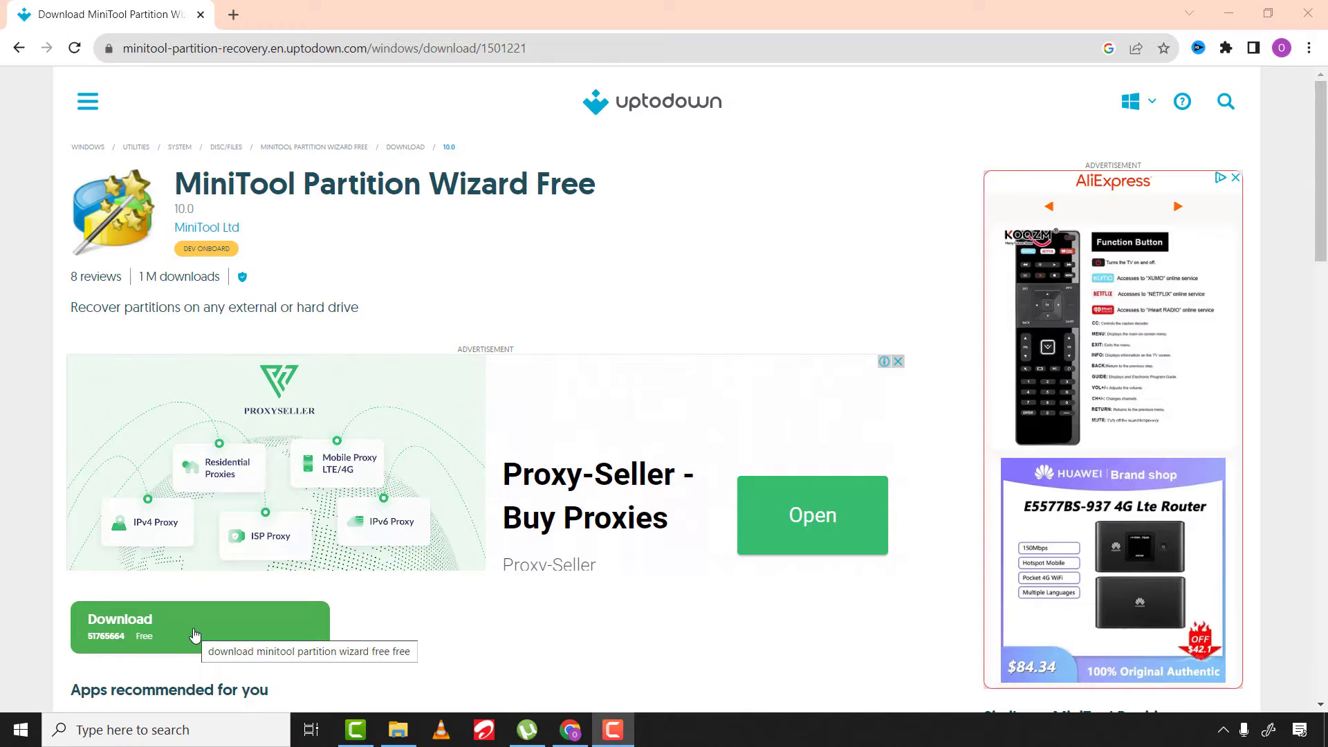
# Step: Download the MiniTool Partition Wizard Free 10.0 installer from Uptodown through IDM
pyautogui.click(196, 634)
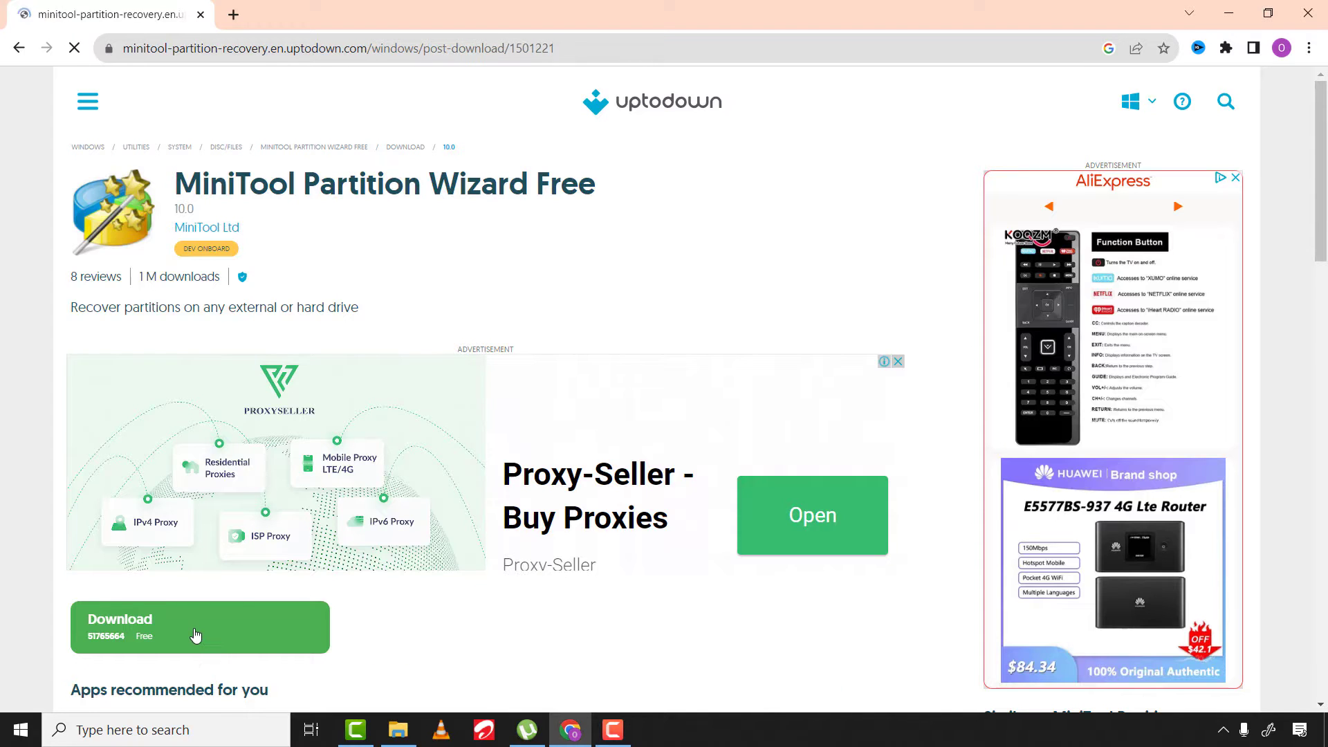
pyautogui.click(197, 628)
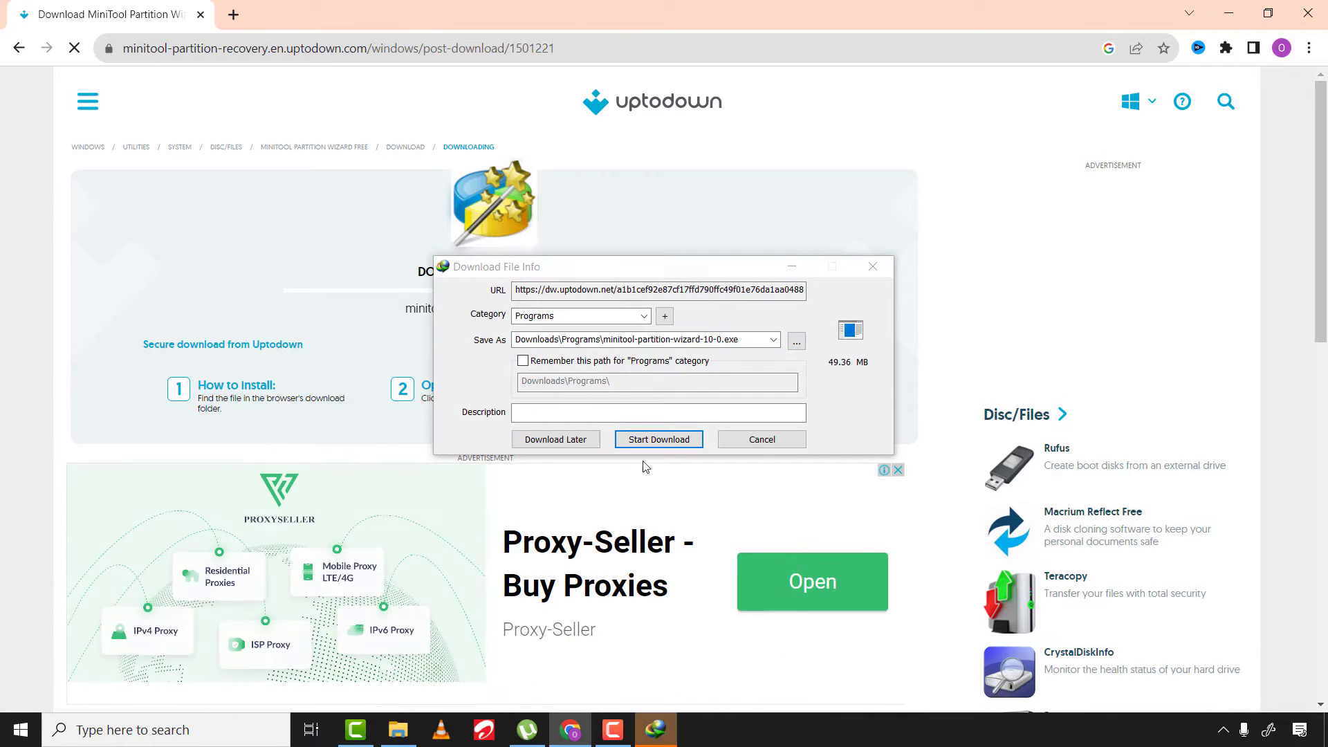
pyautogui.click(659, 439)
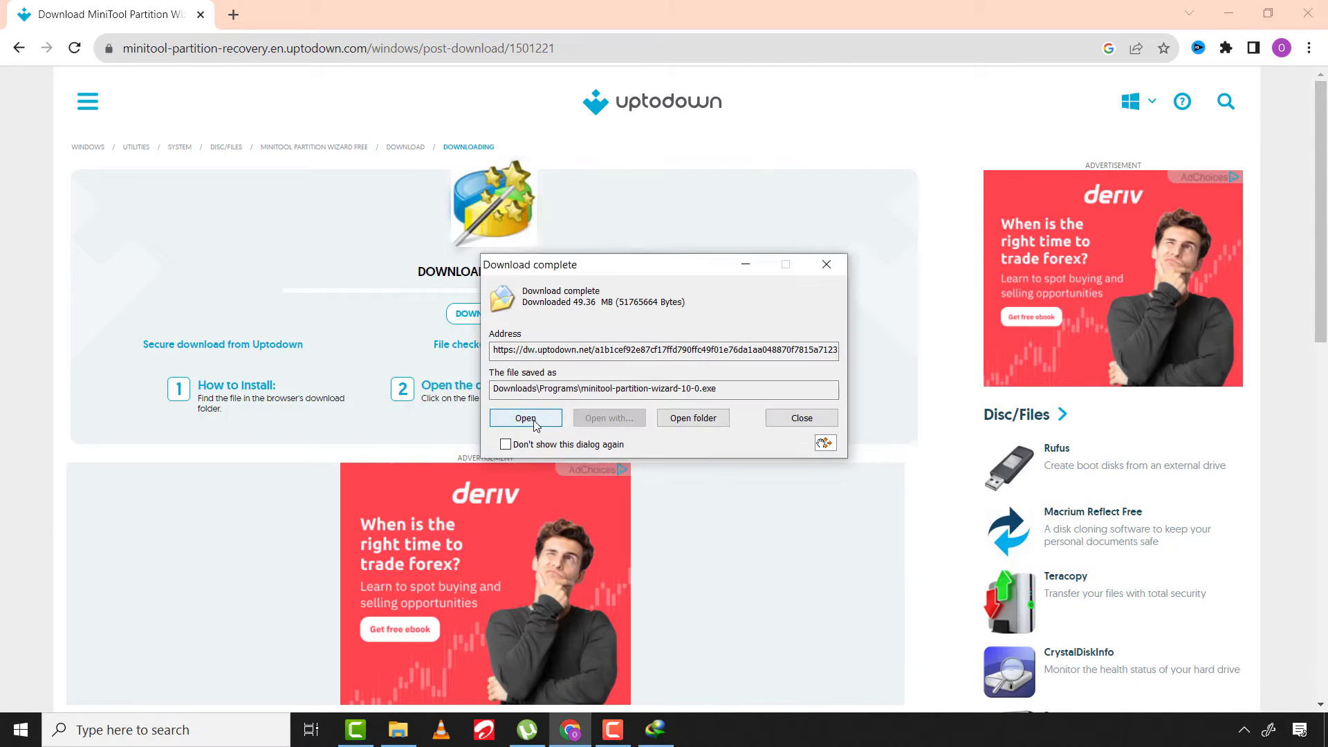
# Step: Run the installer, accept the license, keep the default Start Menu folder, and finish setup
pyautogui.click(525, 418)
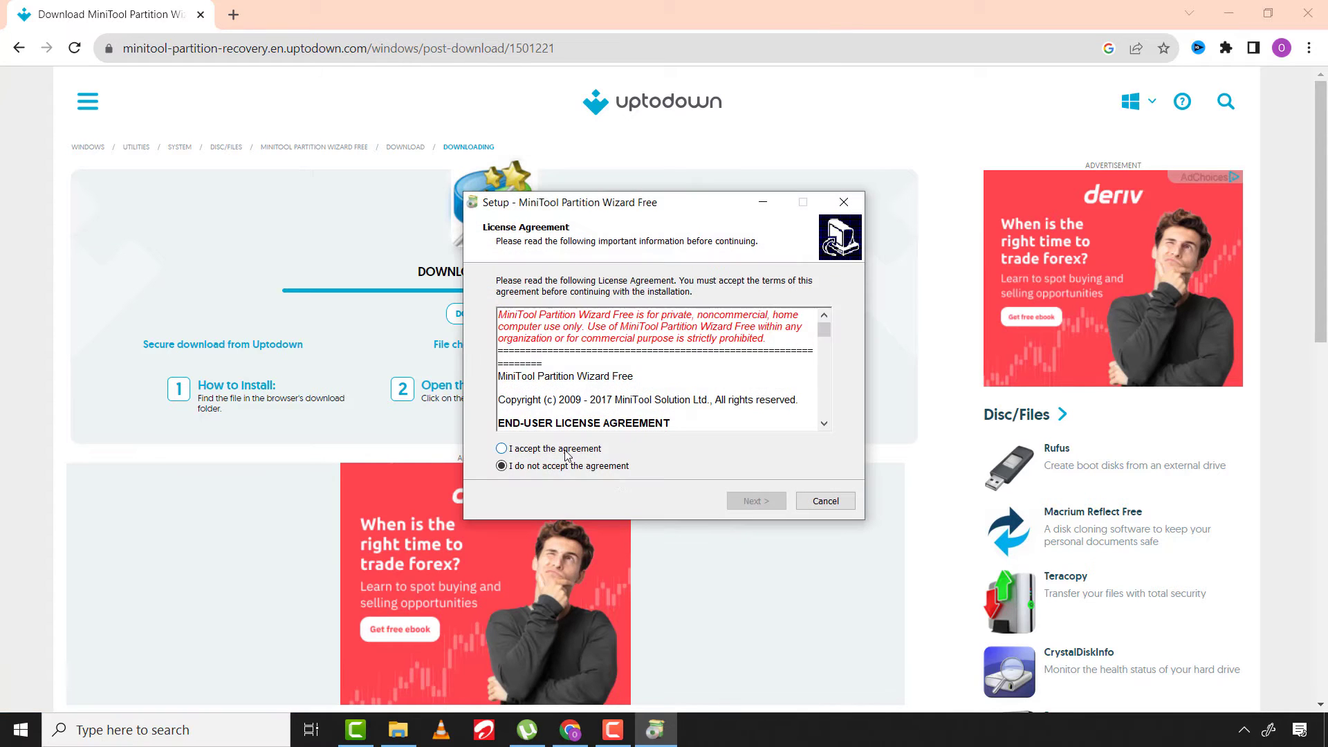
pyautogui.click(756, 501)
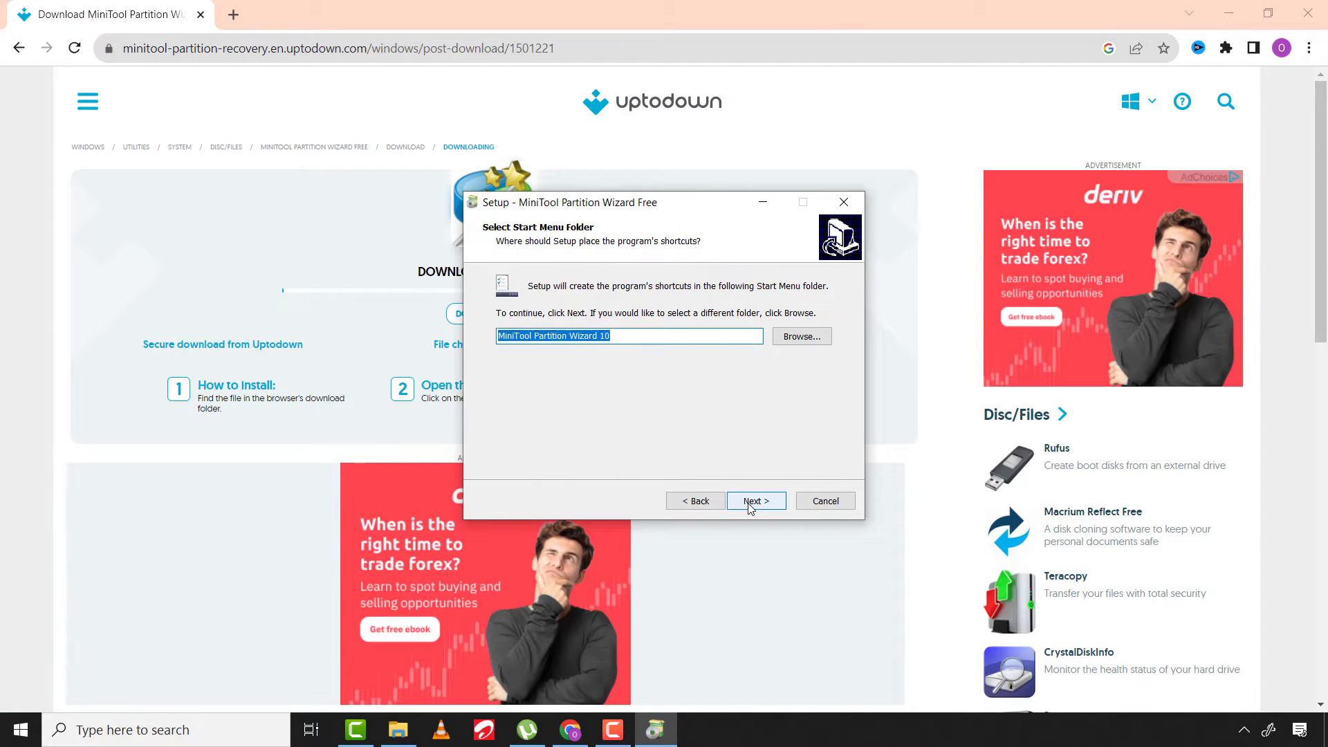
pyautogui.click(756, 501)
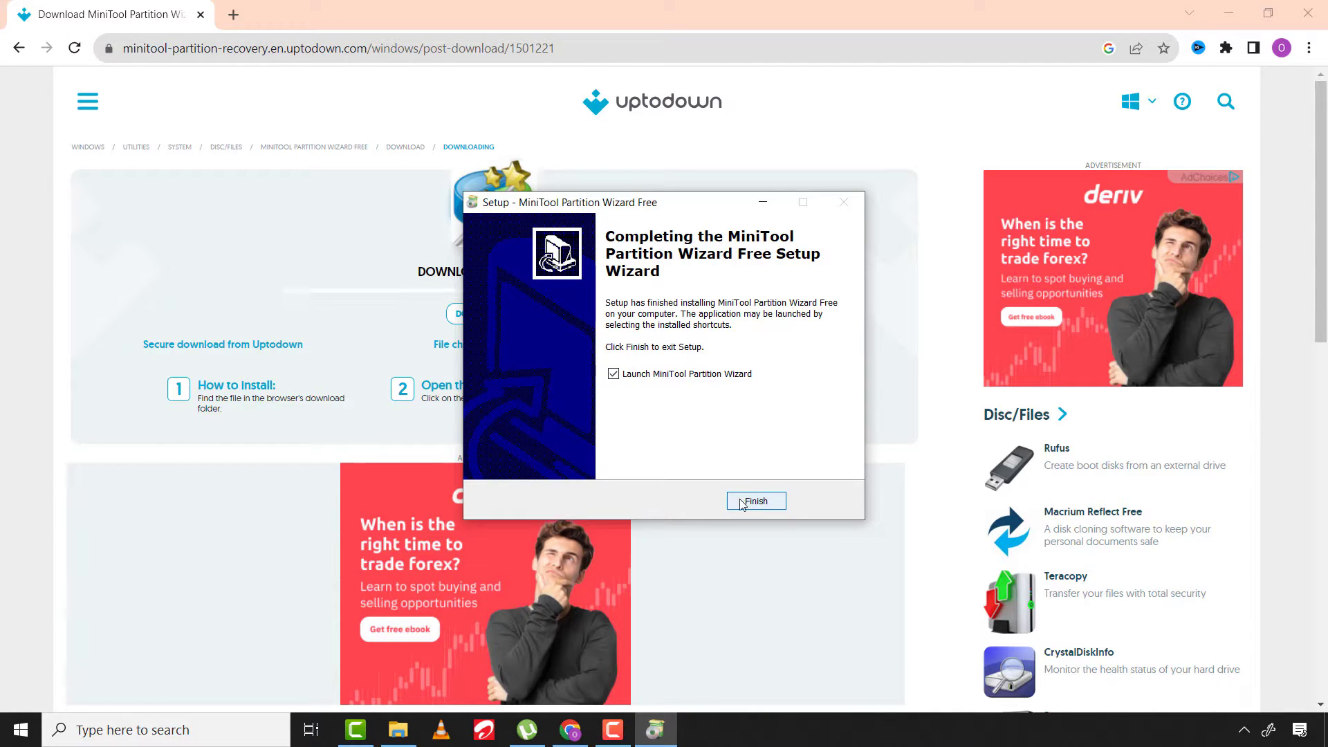
pyautogui.click(757, 501)
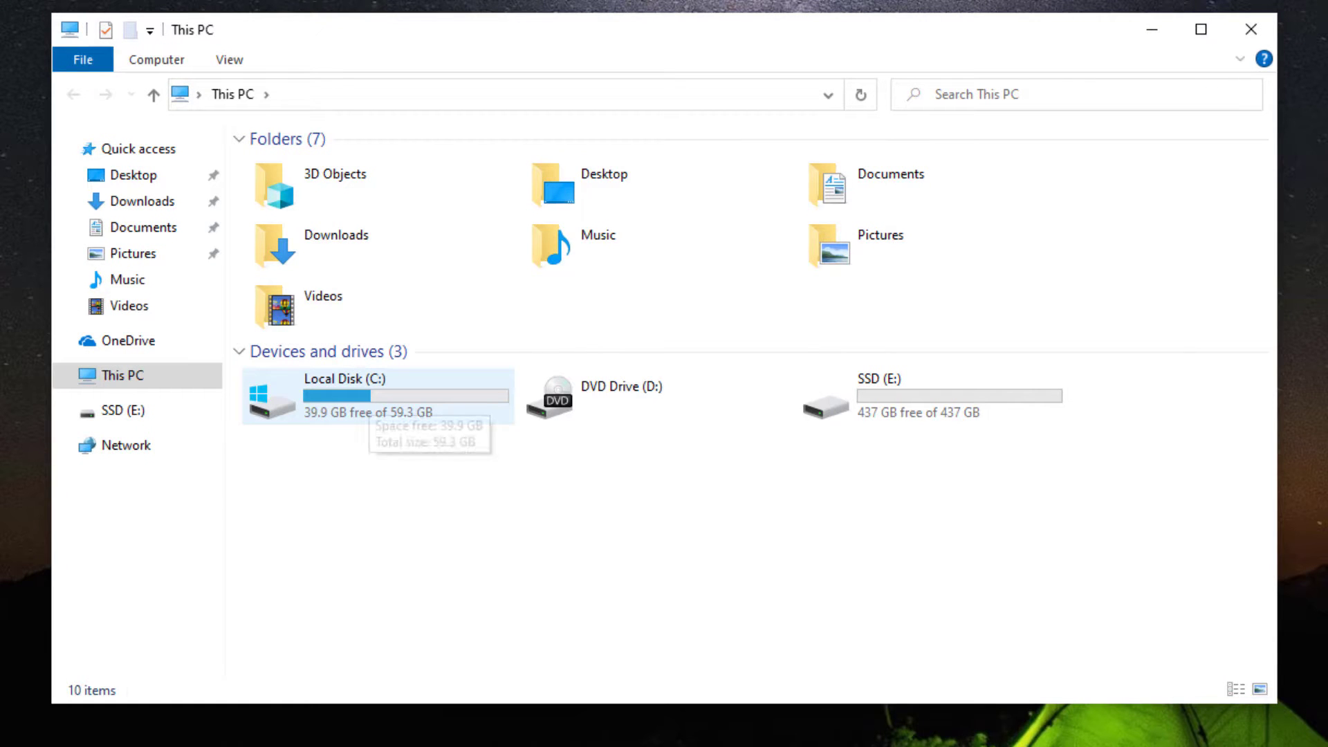
pyautogui.moveTo(372, 394)
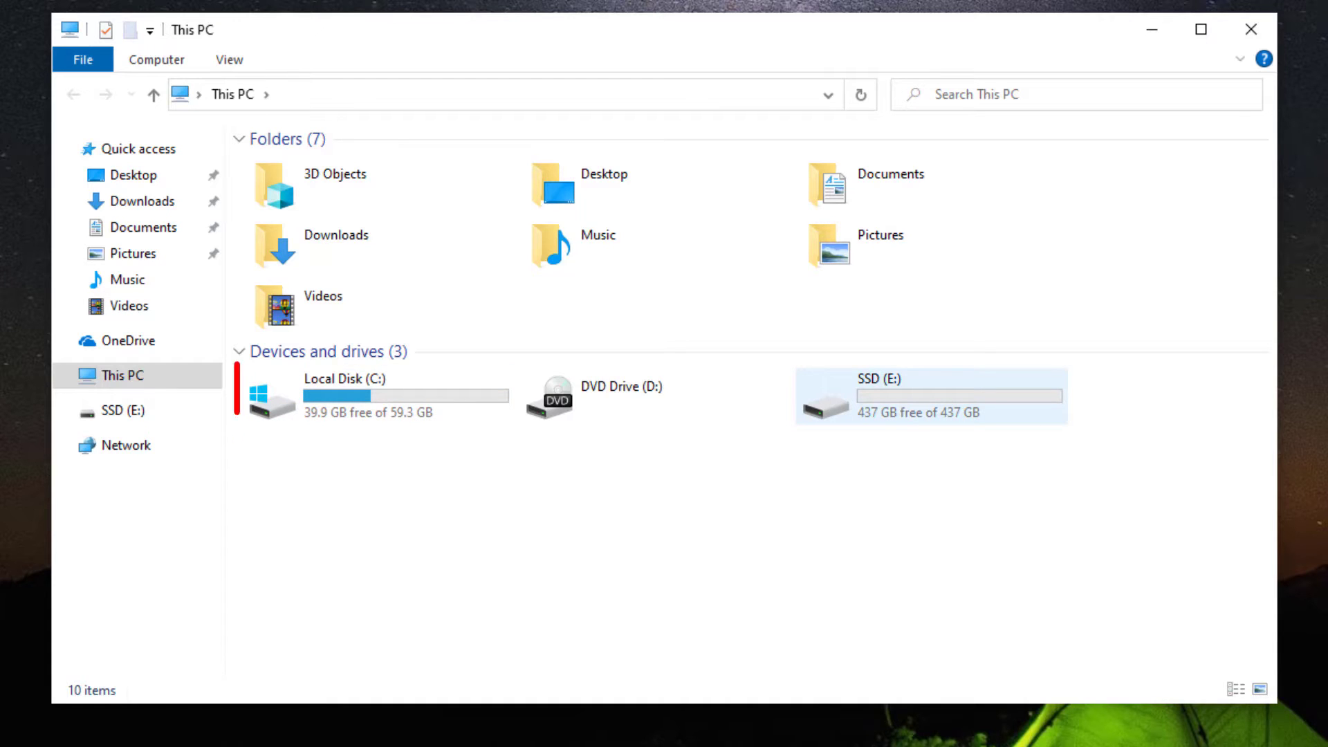
pyautogui.click(362, 398)
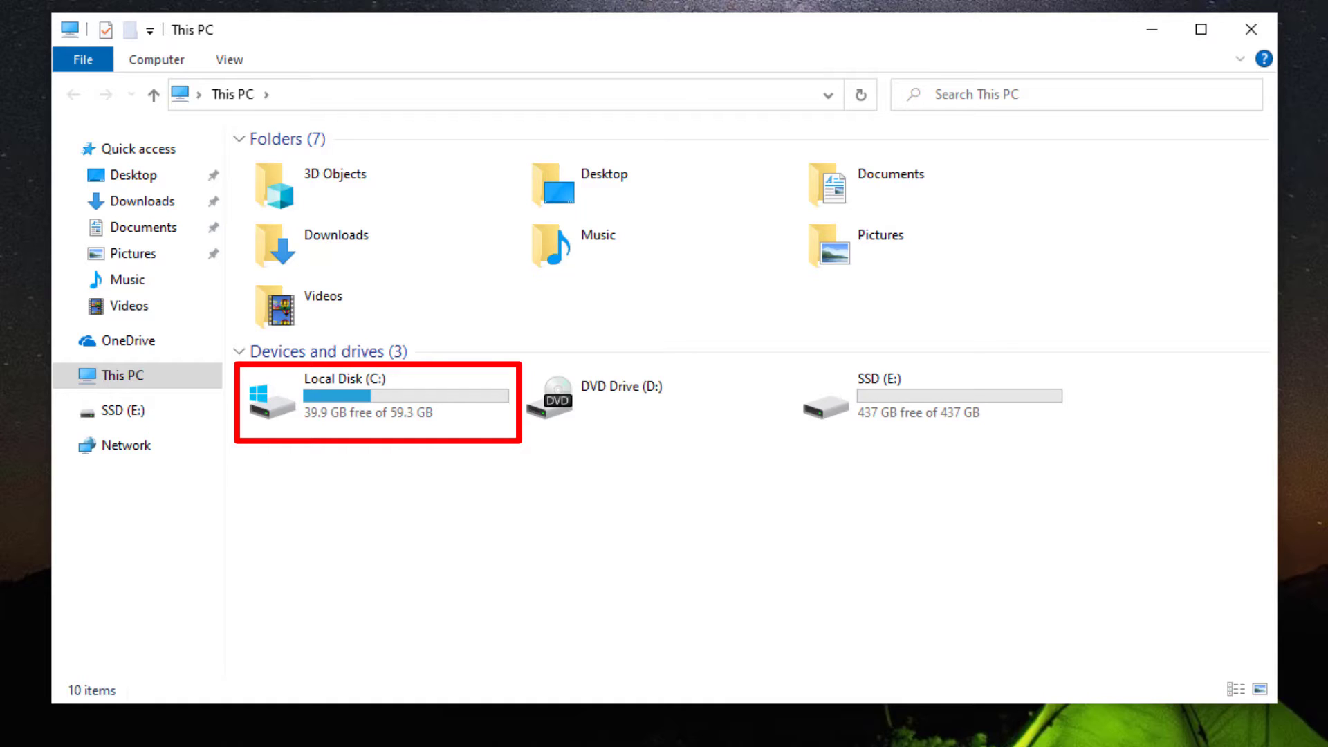
pyautogui.click(898, 399)
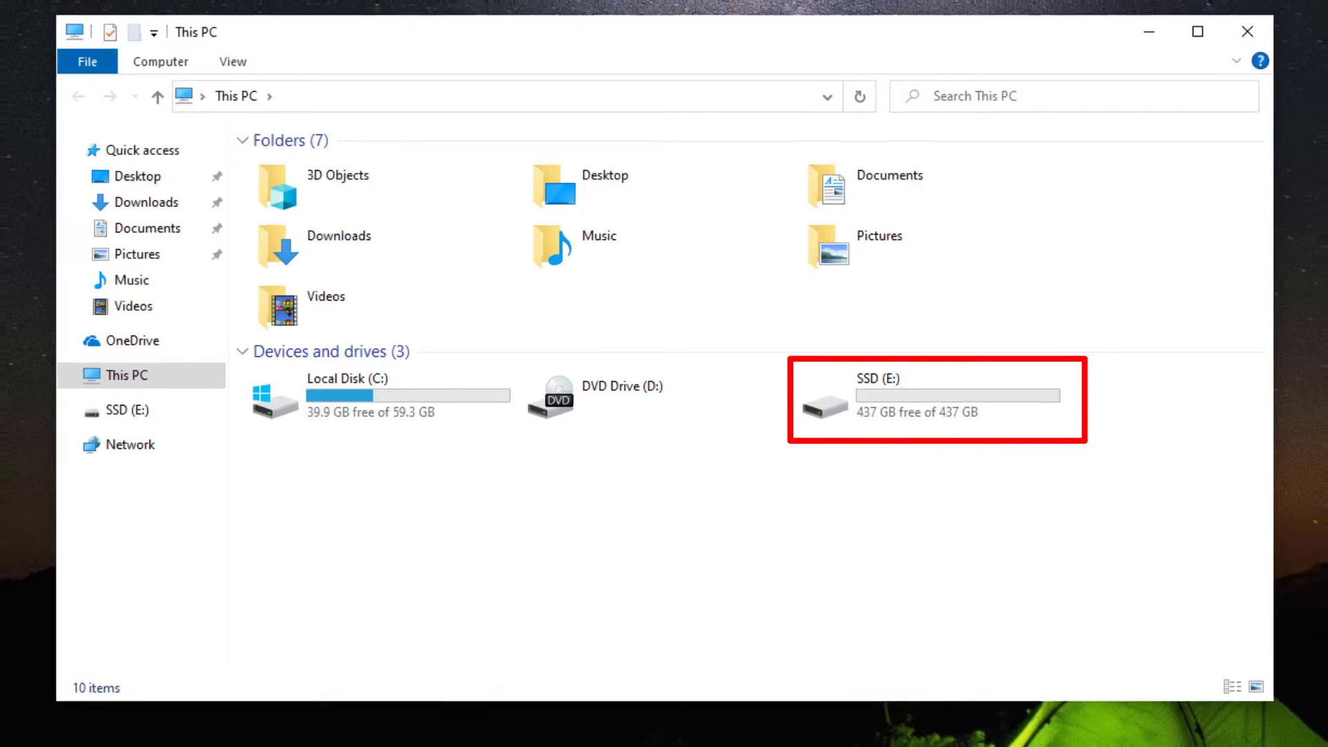
pyautogui.click(1198, 32)
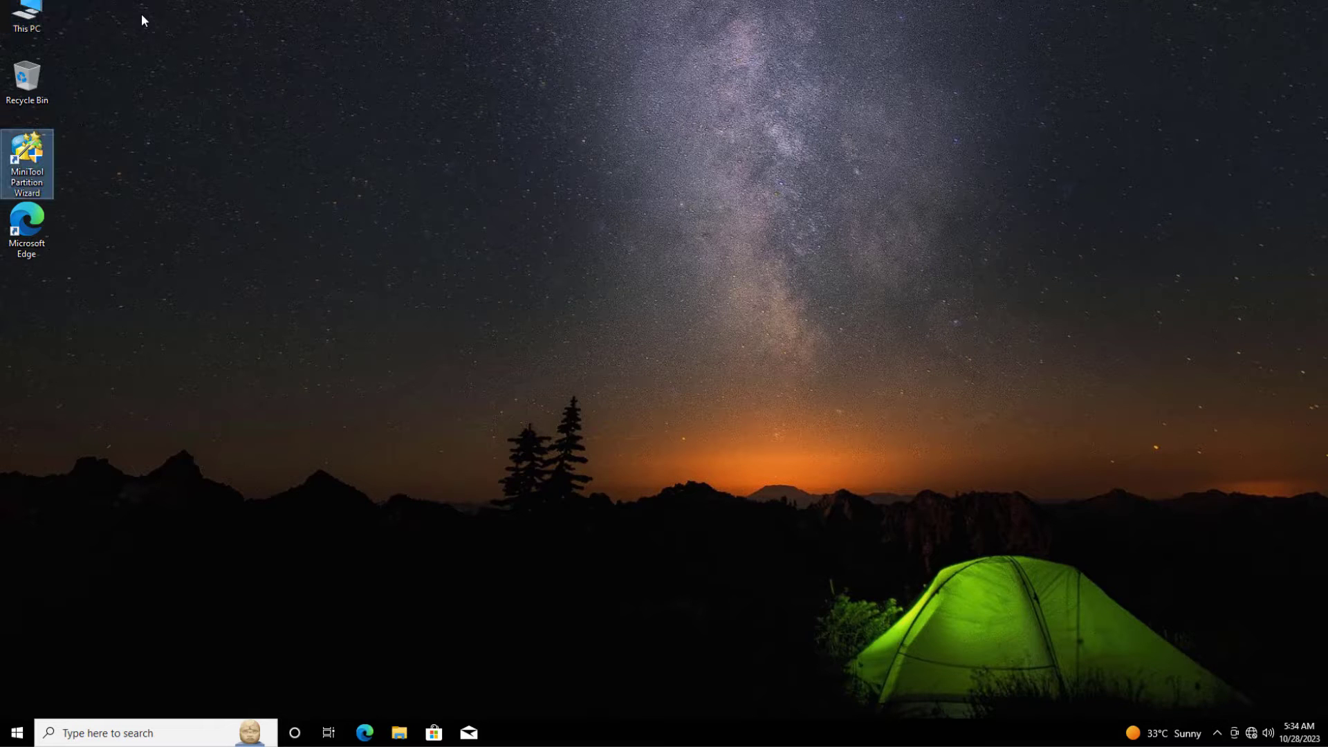
# Step: Launch MiniTool Partition Wizard from the desktop shortcut, approve UAC, and maximize its window
pyautogui.doubleClick(26, 146)
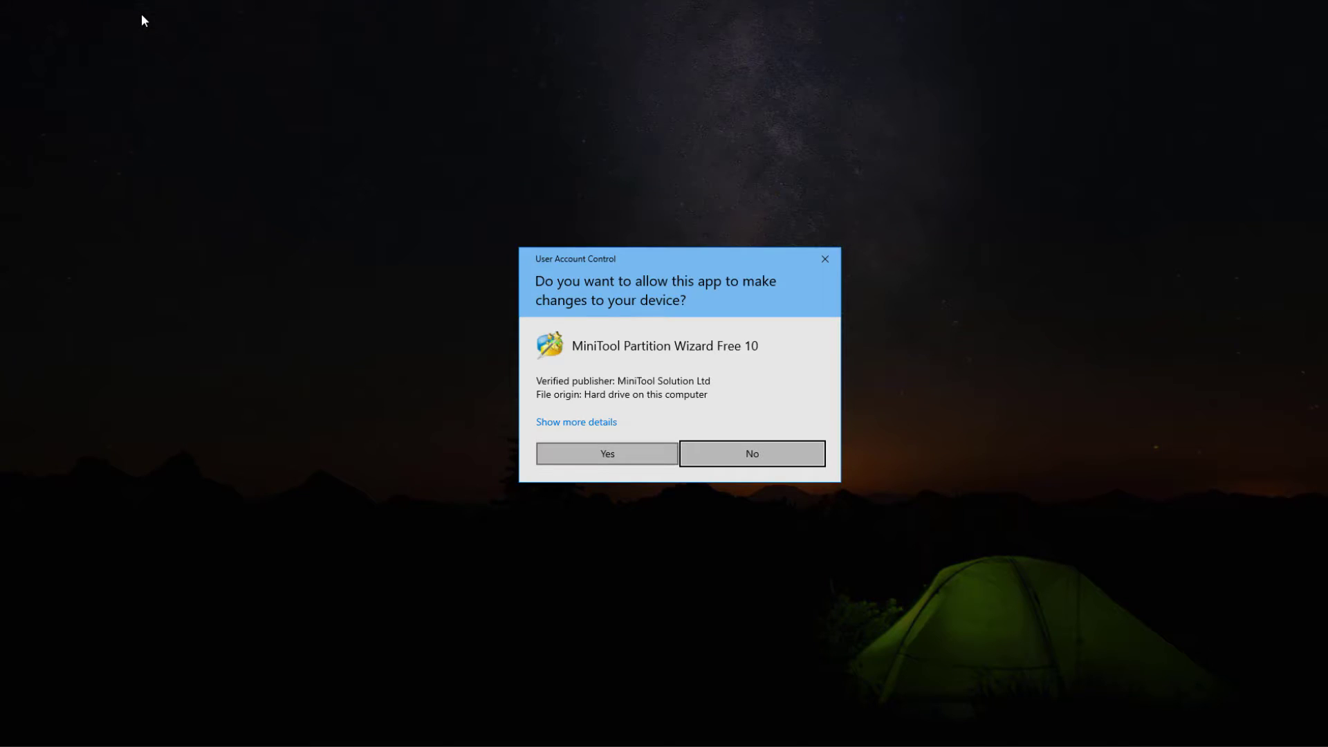
pyautogui.click(607, 453)
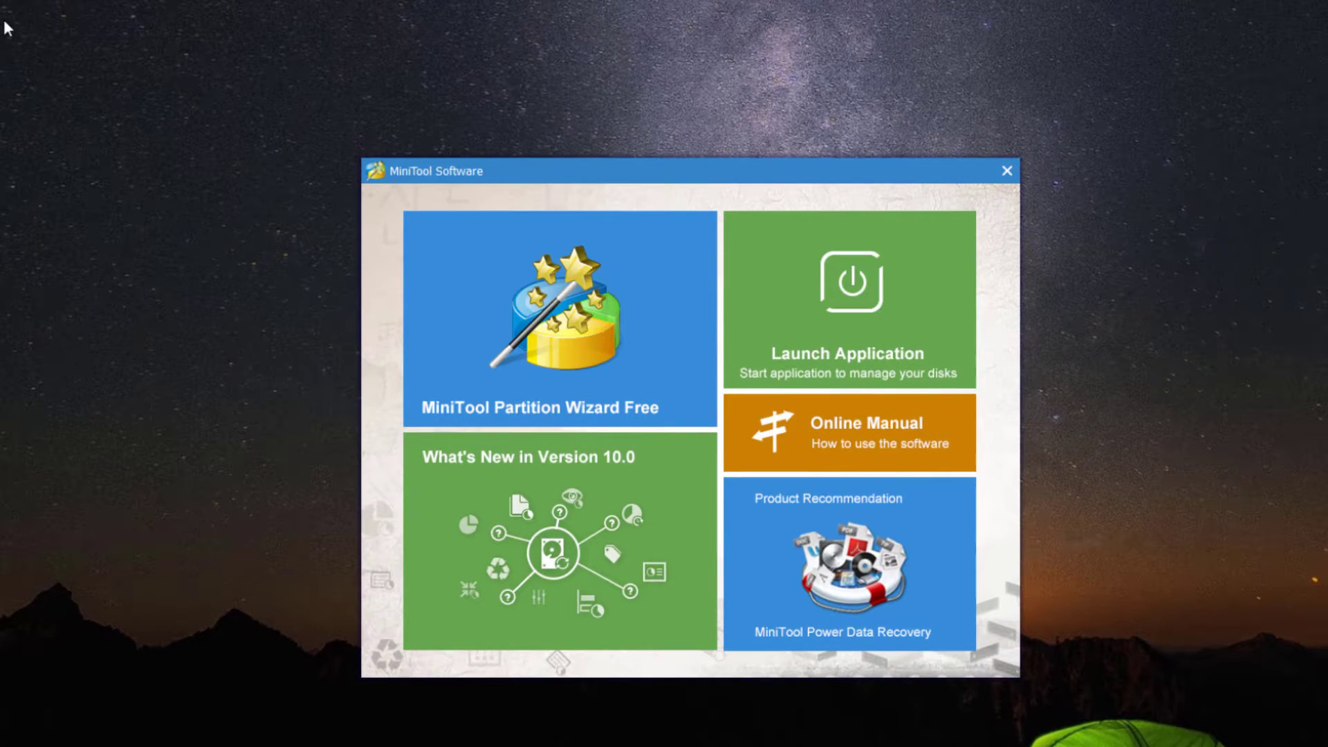
pyautogui.click(849, 300)
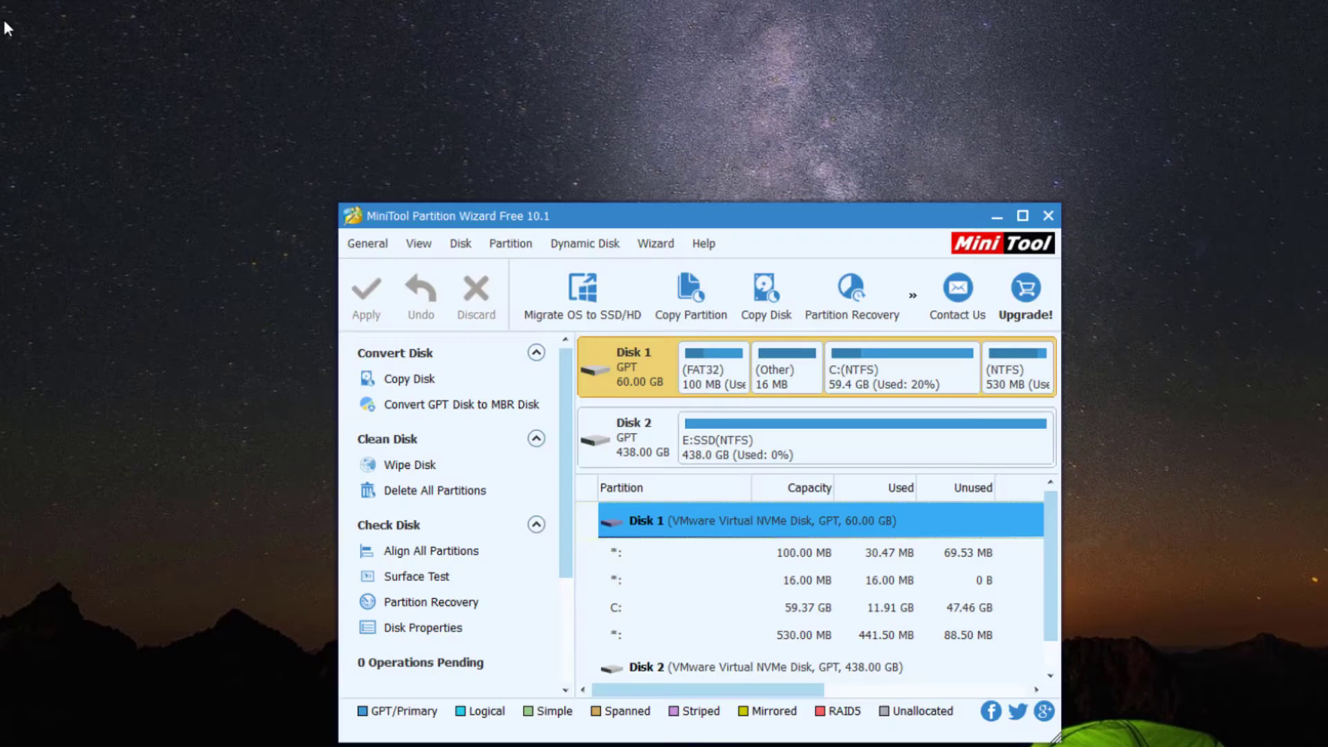
pyautogui.click(1027, 216)
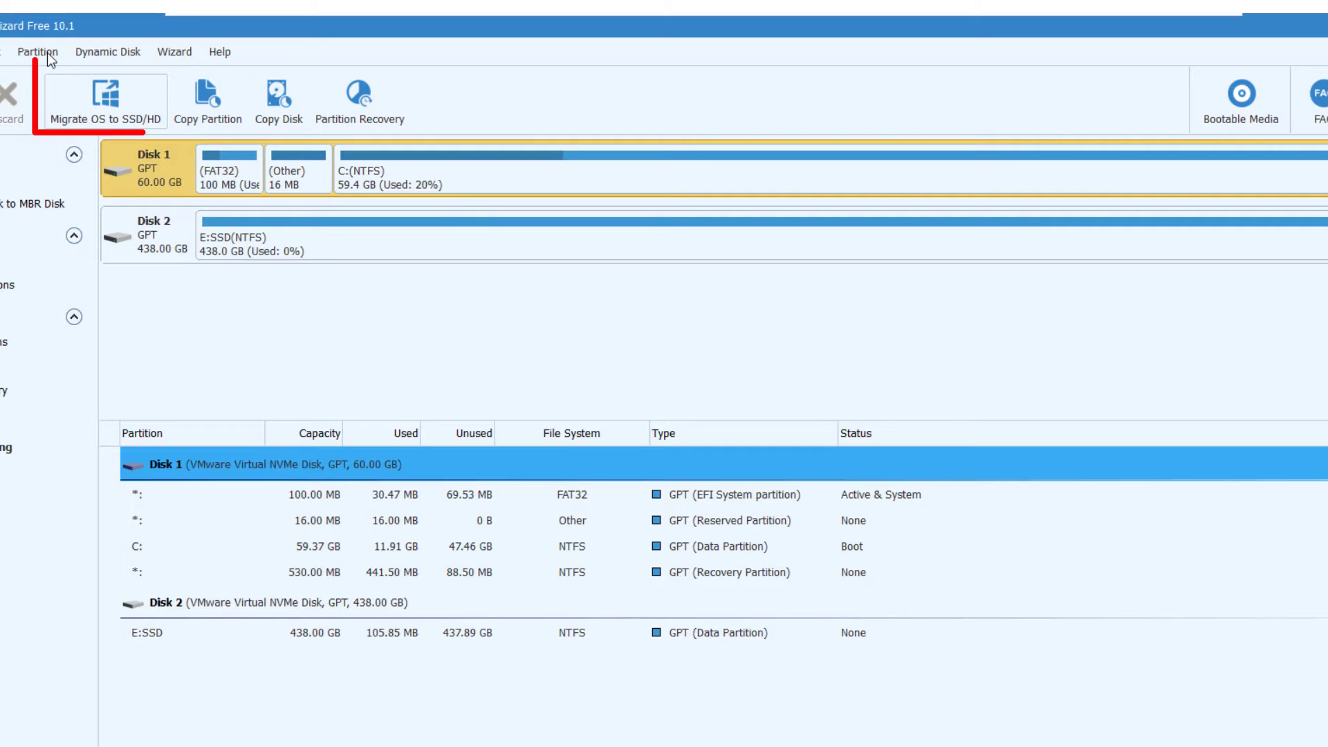
# Step: Start Migrate OS to SSD/HD copying all partitions to Disk 2, confirming data destruction
pyautogui.click(105, 97)
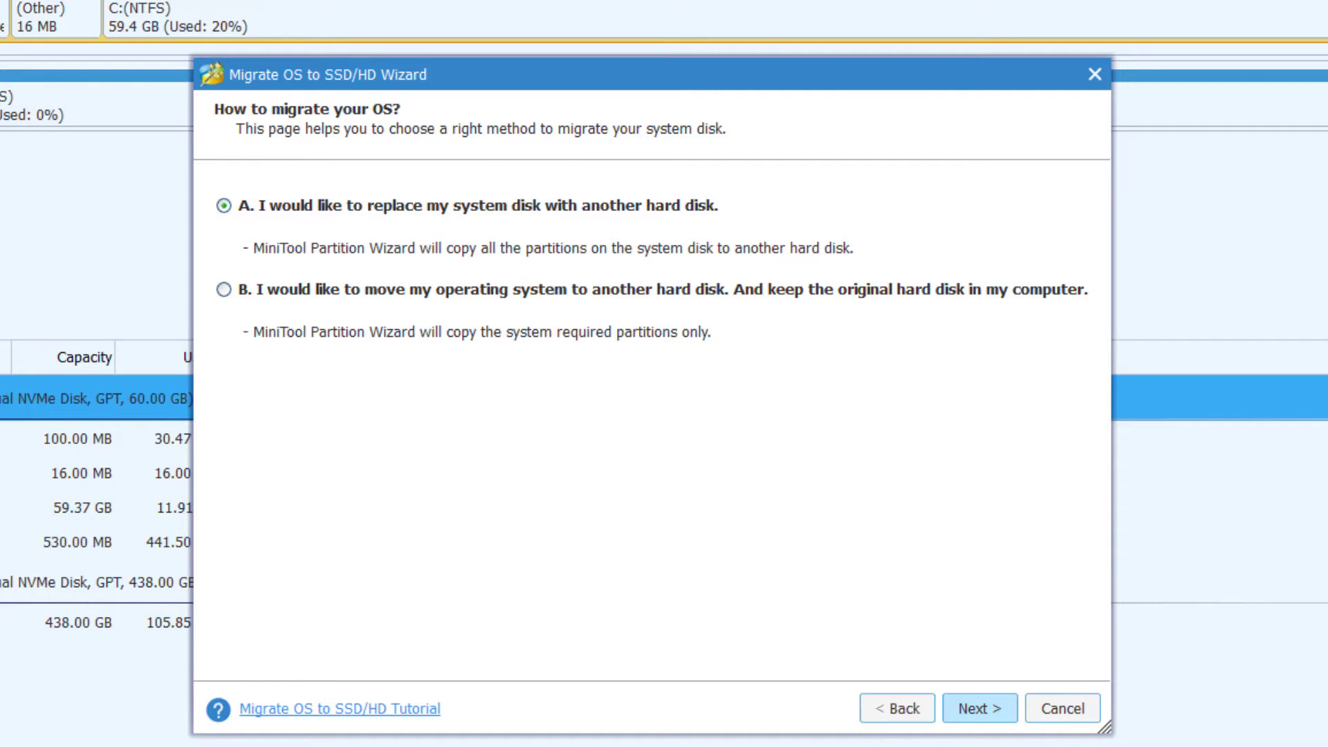
pyautogui.click(980, 727)
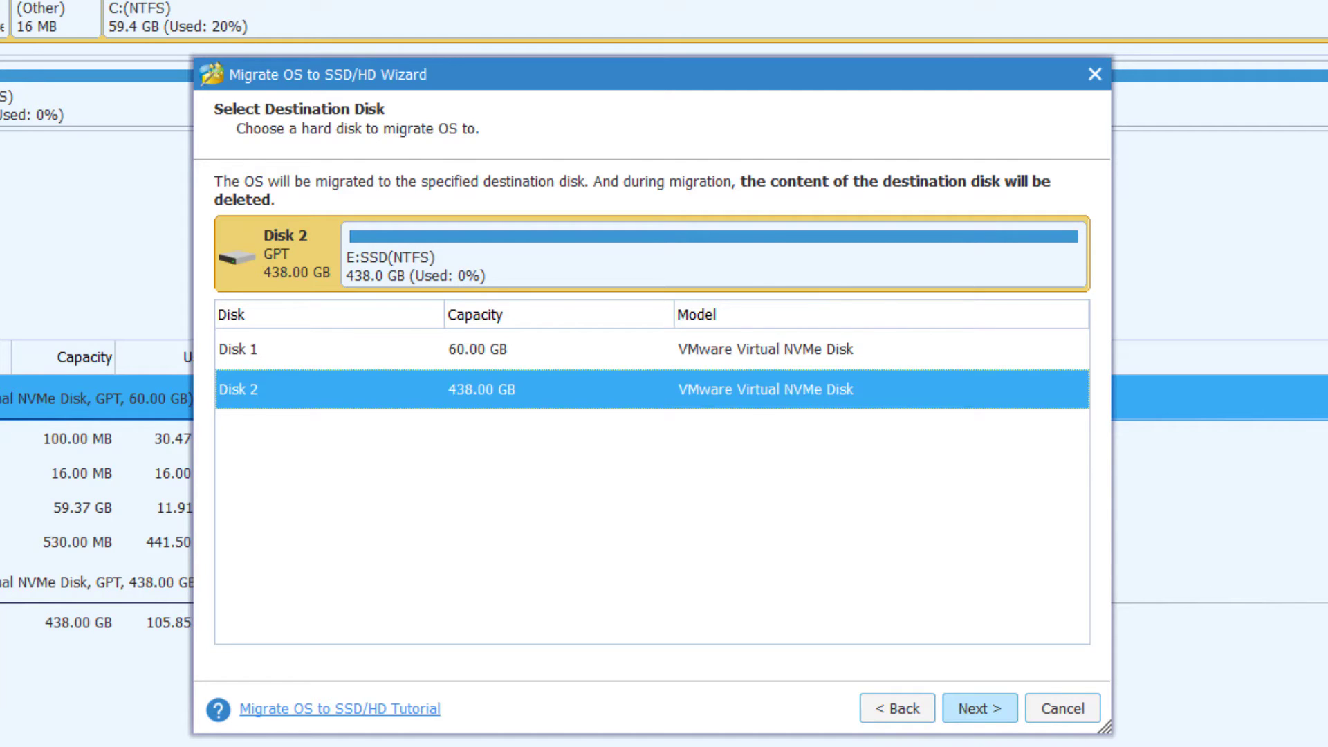
pyautogui.click(979, 708)
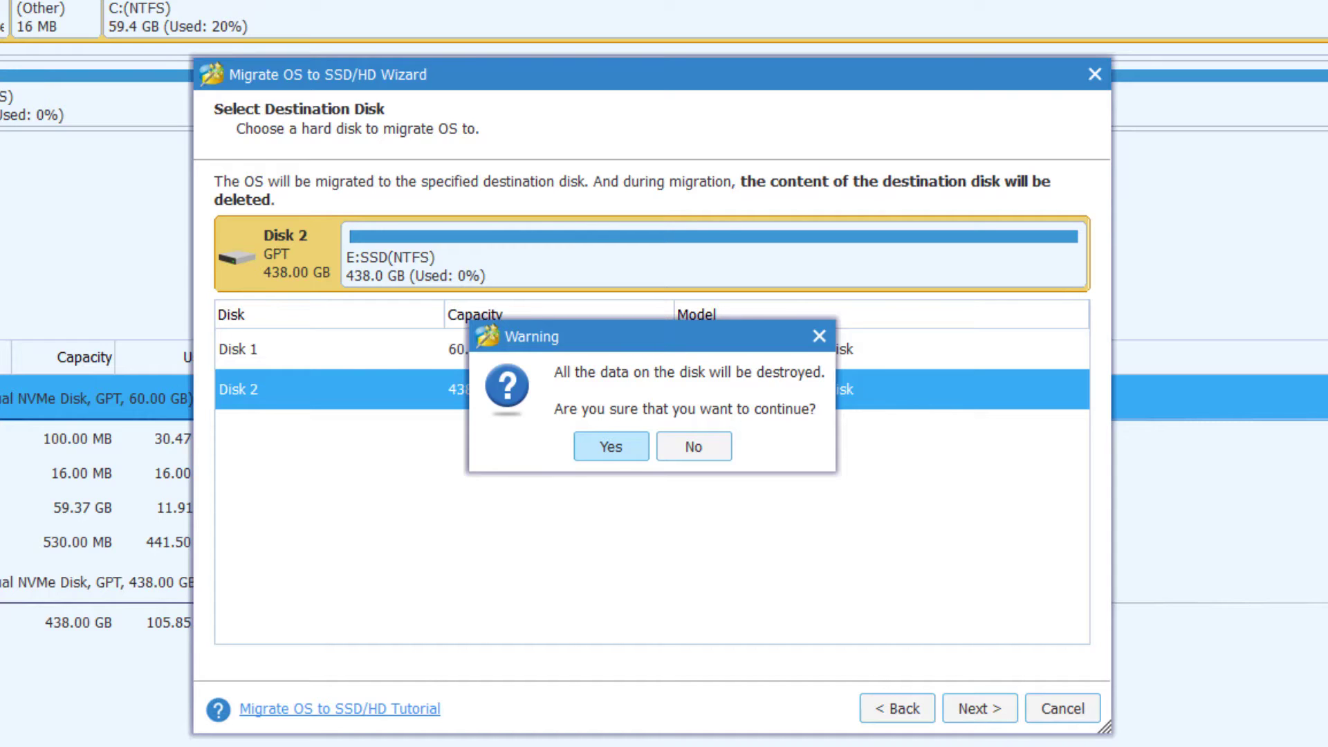
pyautogui.click(611, 446)
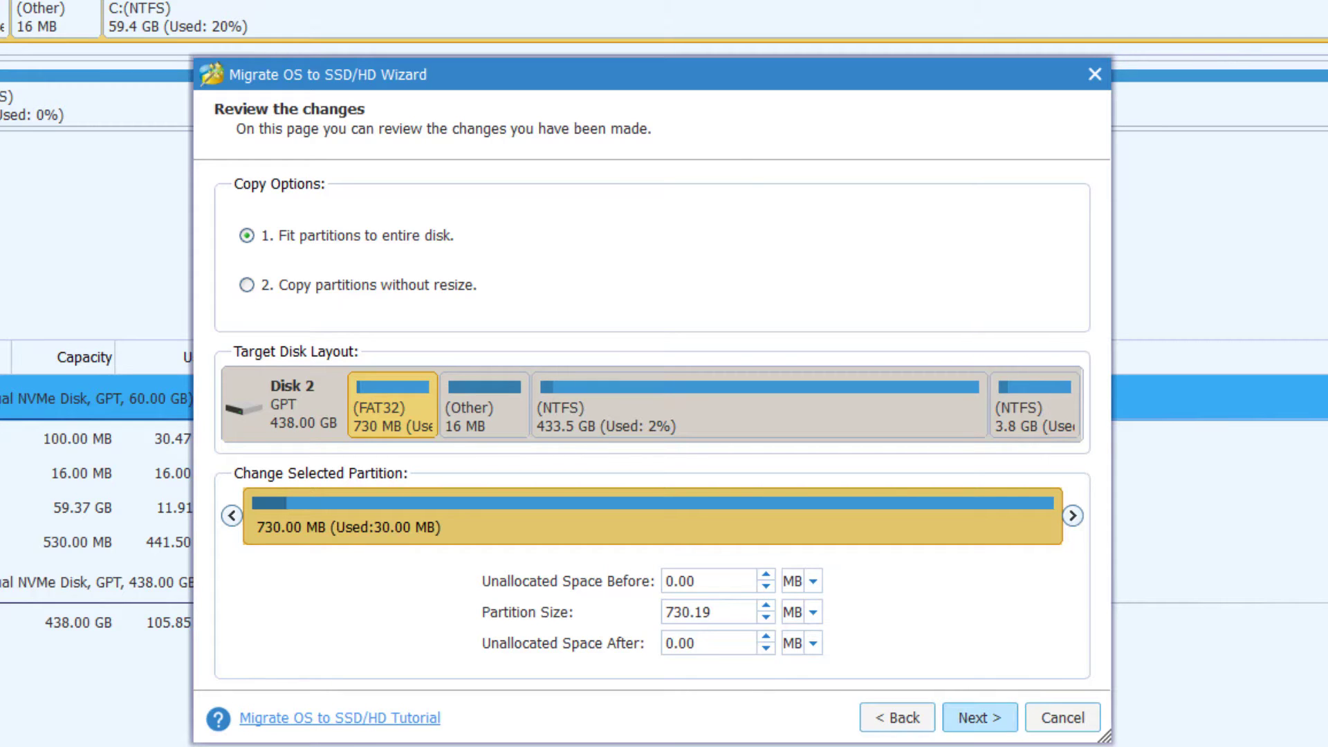
# Step: Keep 'Fit partitions to entire disk' on the review page and continue
pyautogui.click(979, 718)
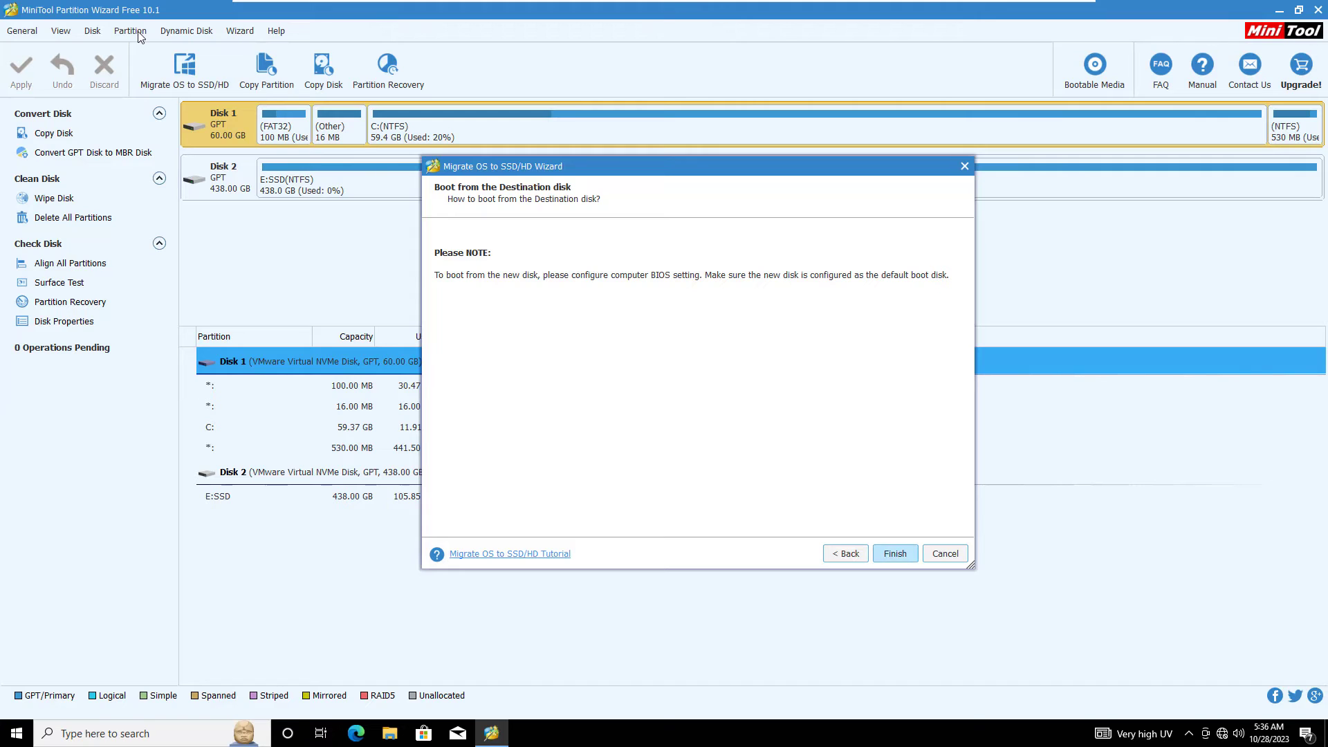
# Step: Finish the wizard and apply the 12 pending migration operations
pyautogui.click(895, 553)
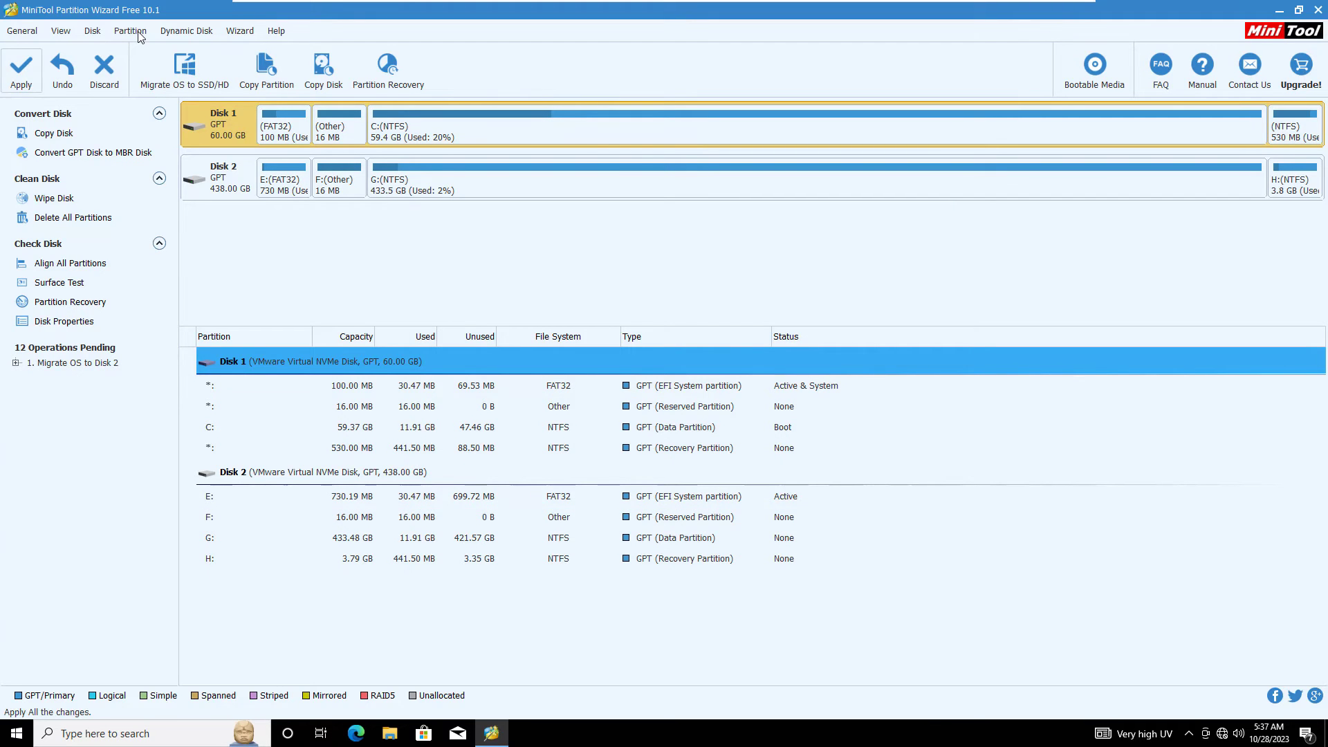
pyautogui.click(21, 68)
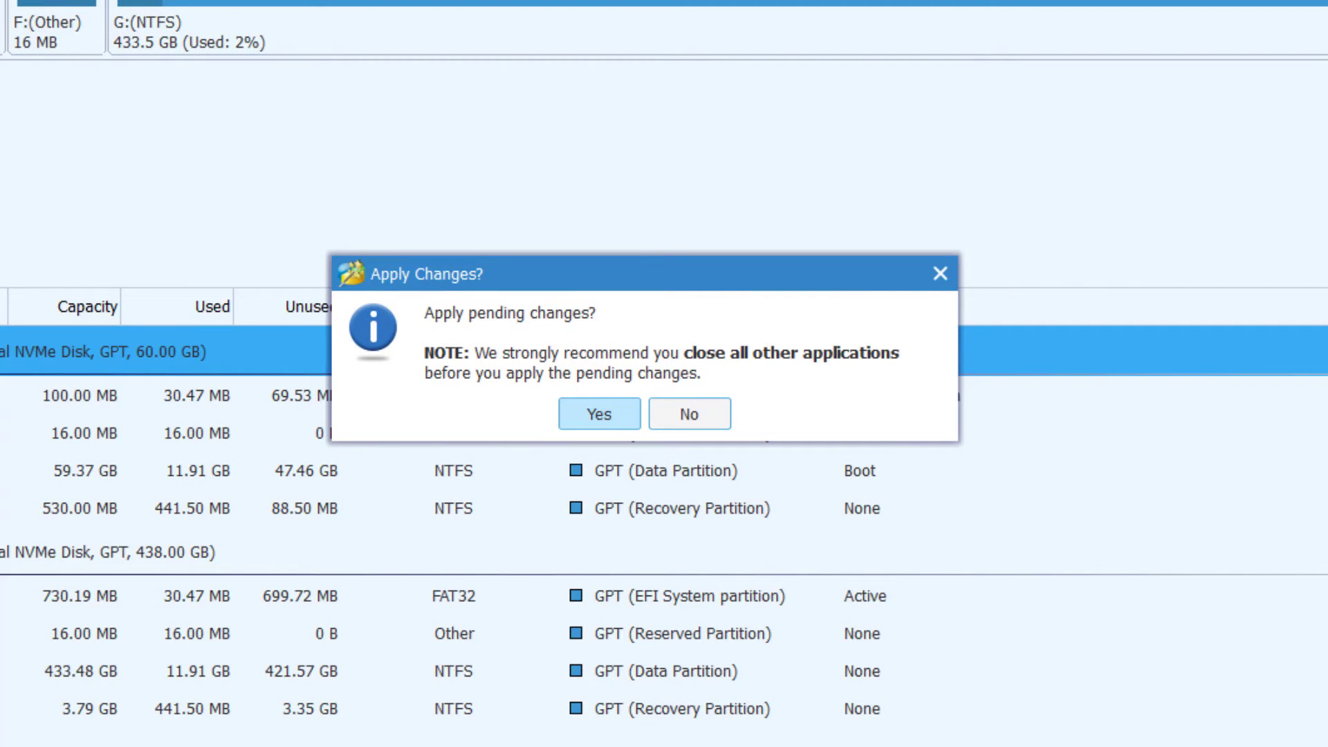
pyautogui.click(599, 414)
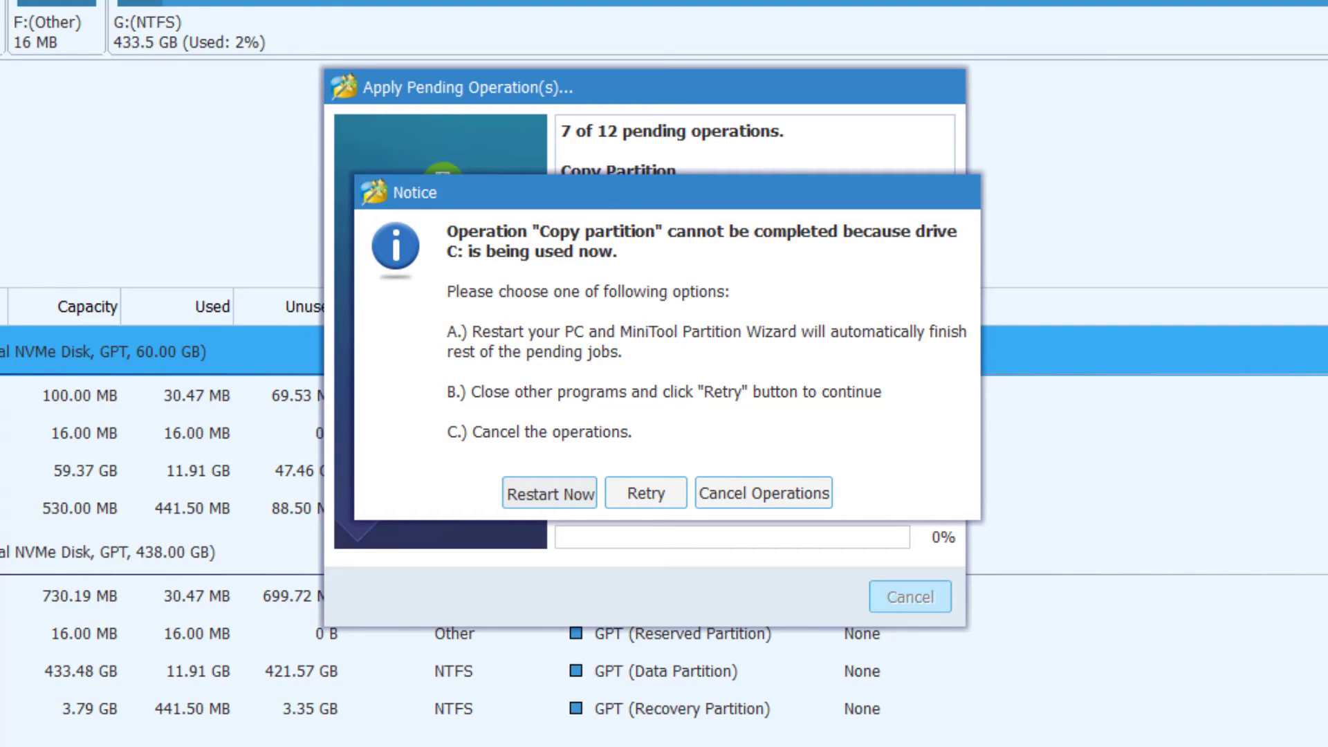
# Step: Restart the PC to finish pending jobs, then check Windows activation
pyautogui.click(549, 492)
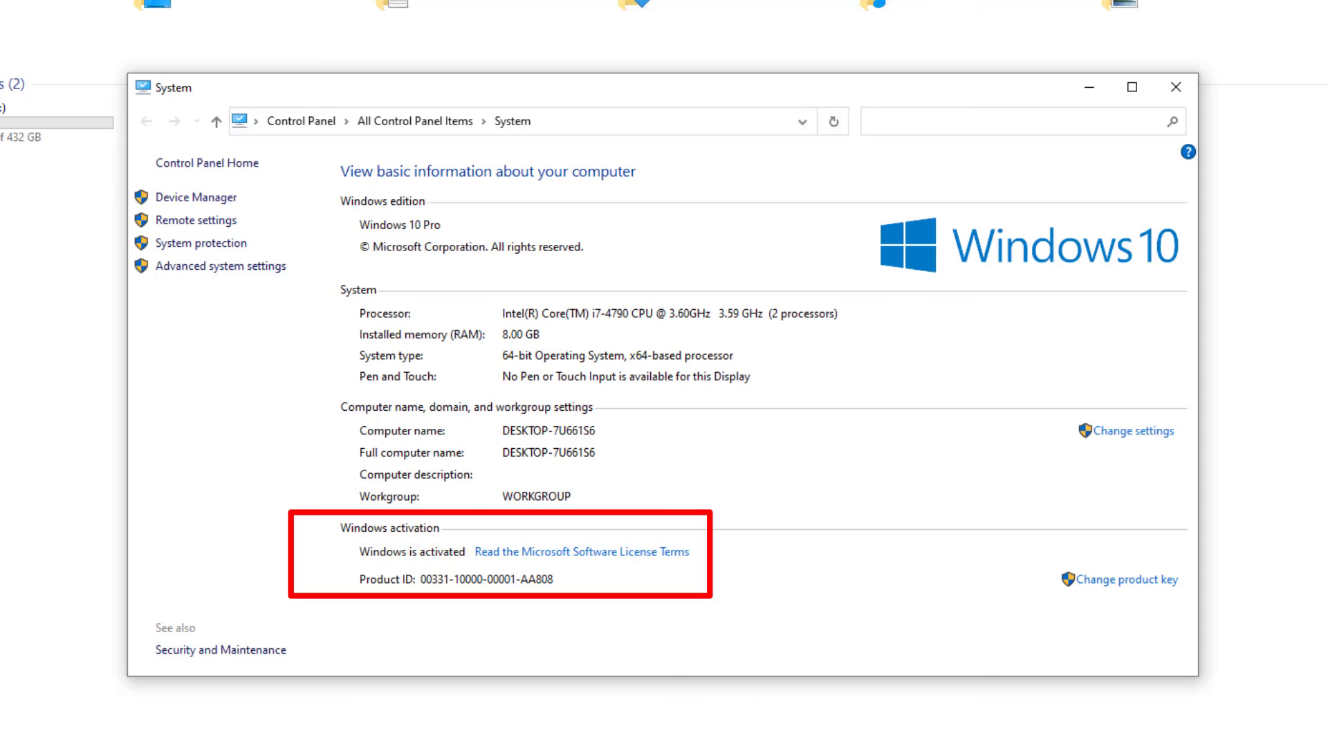
pyautogui.click(1176, 87)
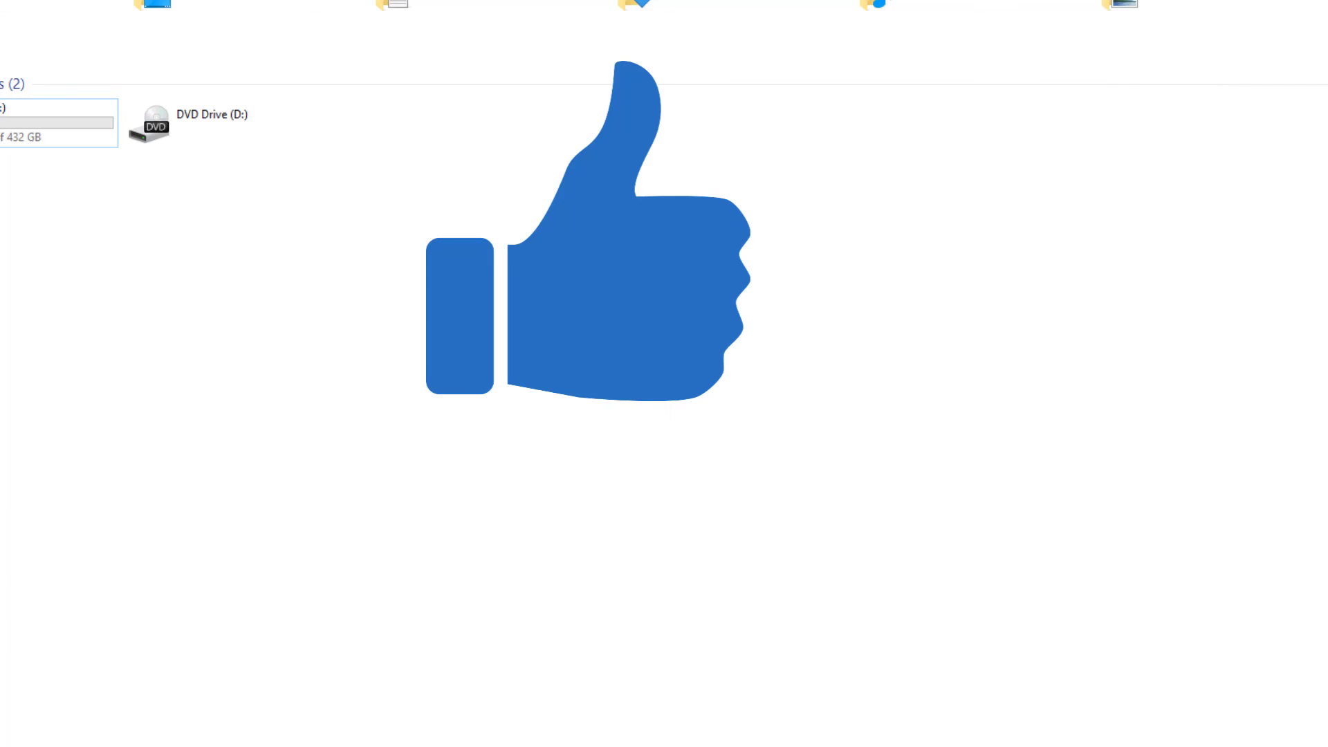